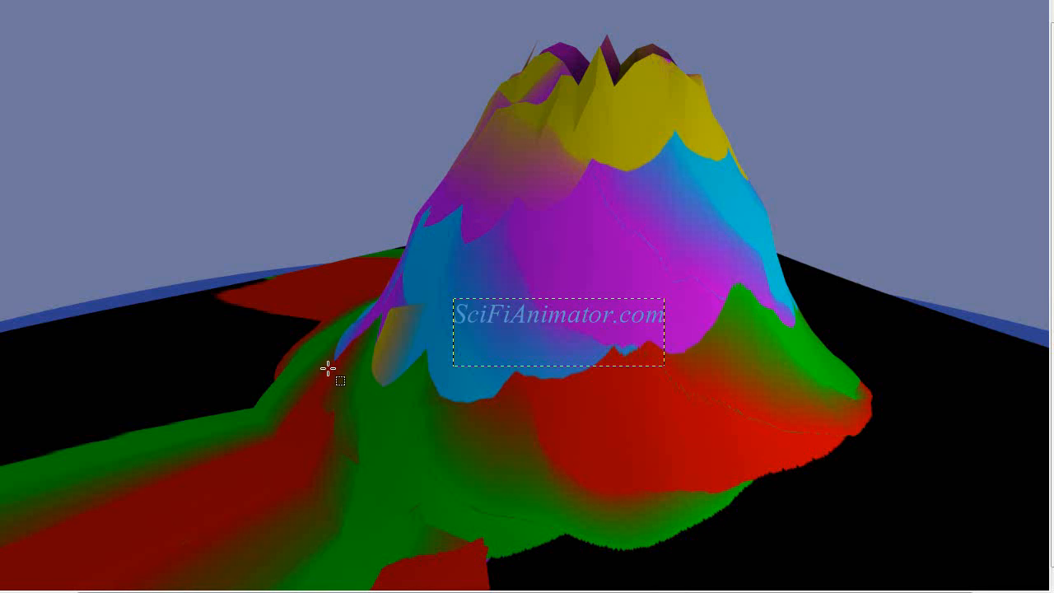
pyautogui.moveTo(672, 340)
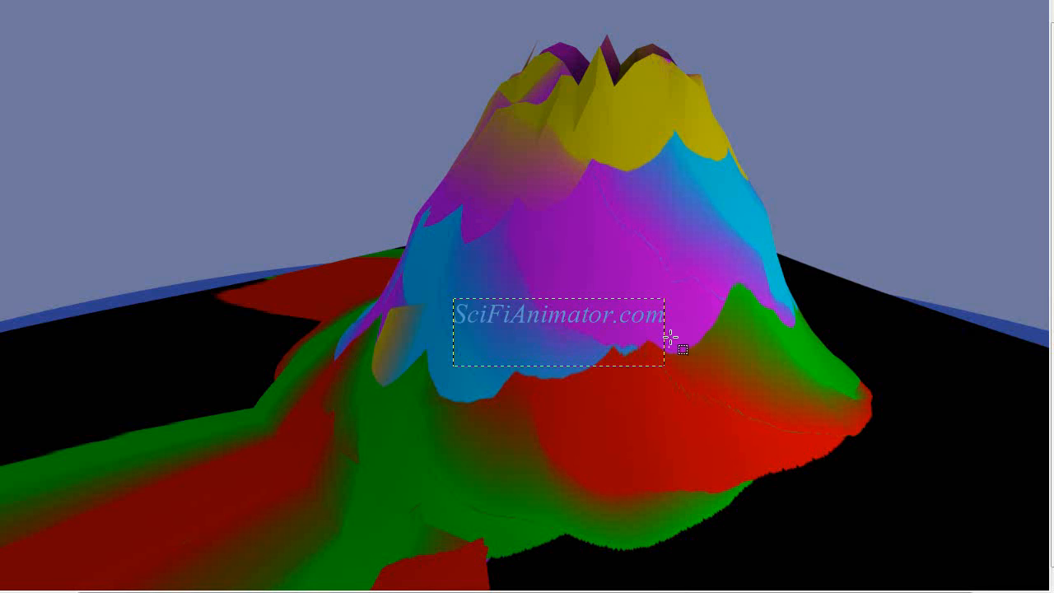
pyautogui.moveTo(563, 102)
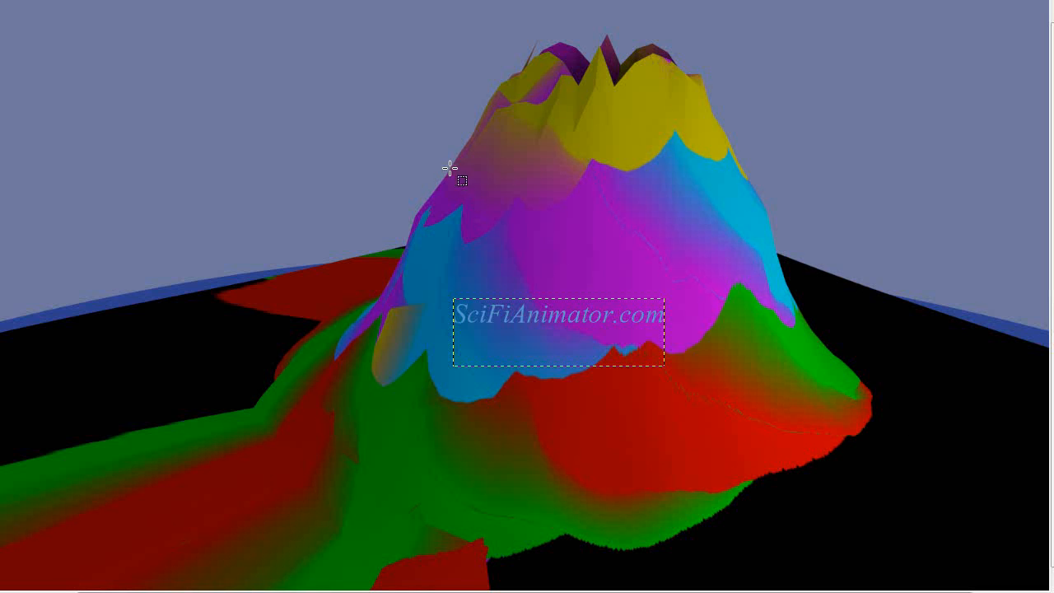
pyautogui.moveTo(514, 514)
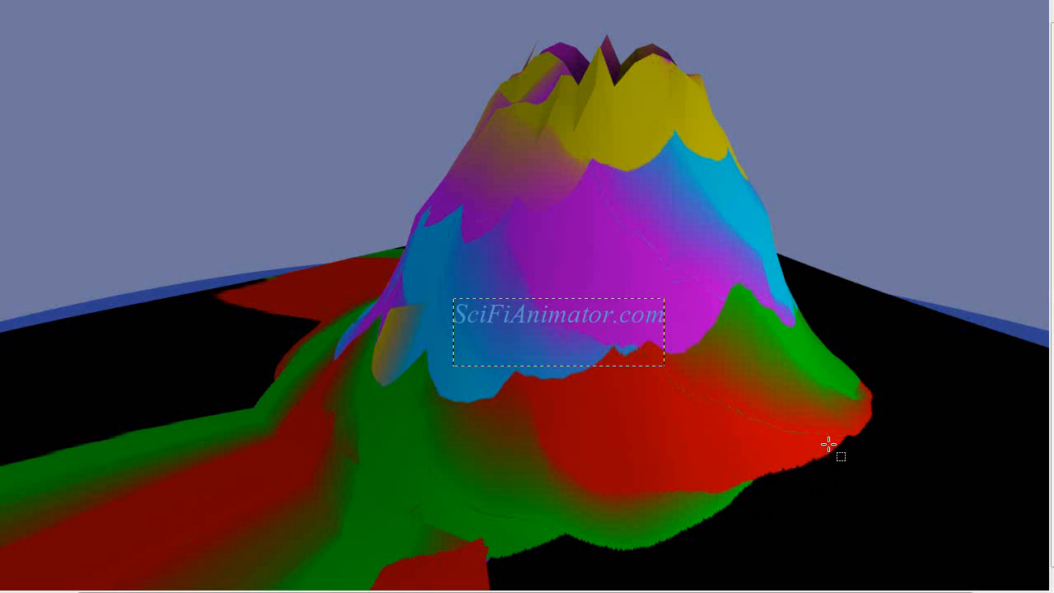
pyautogui.moveTo(465, 206)
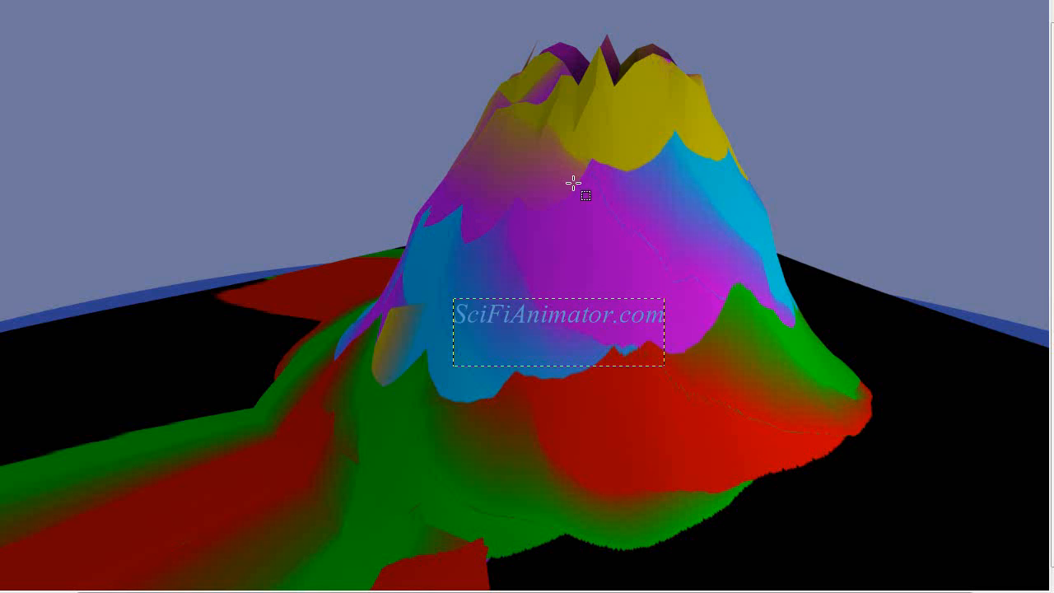
pyautogui.moveTo(694, 188)
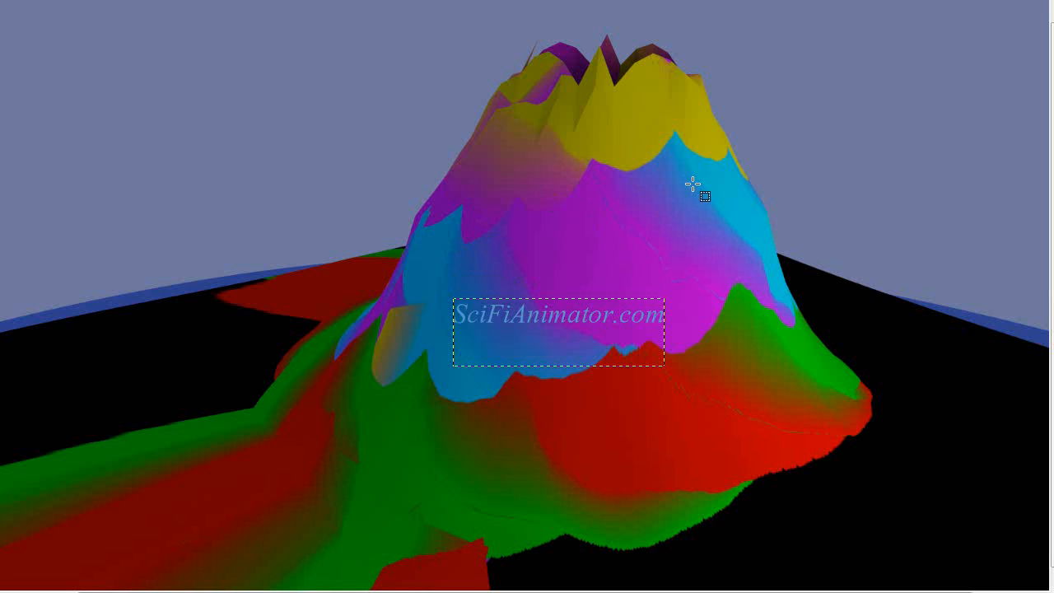
pyautogui.moveTo(711, 188)
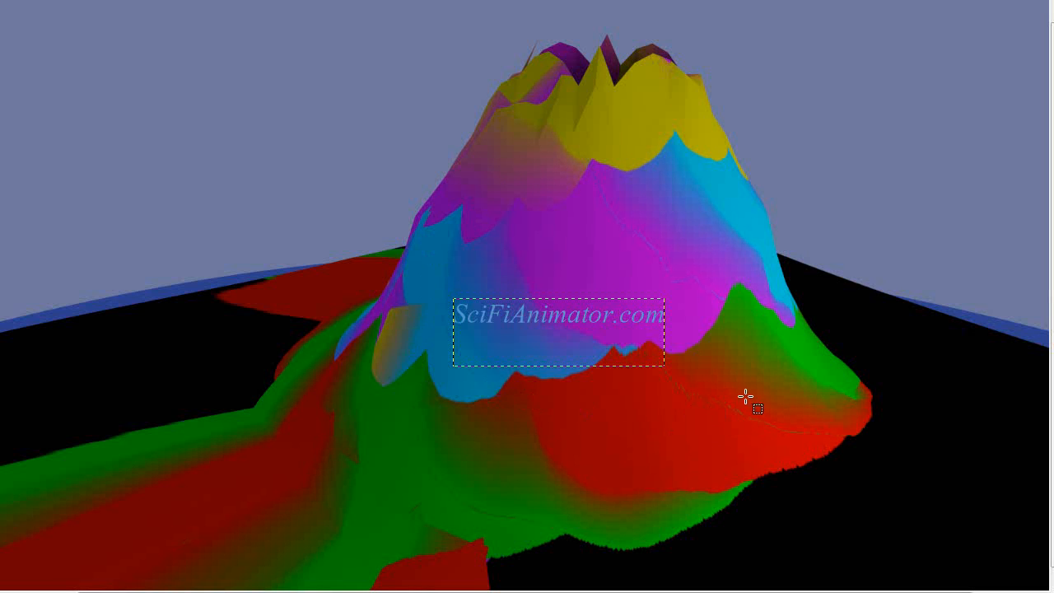
pyautogui.moveTo(734, 346)
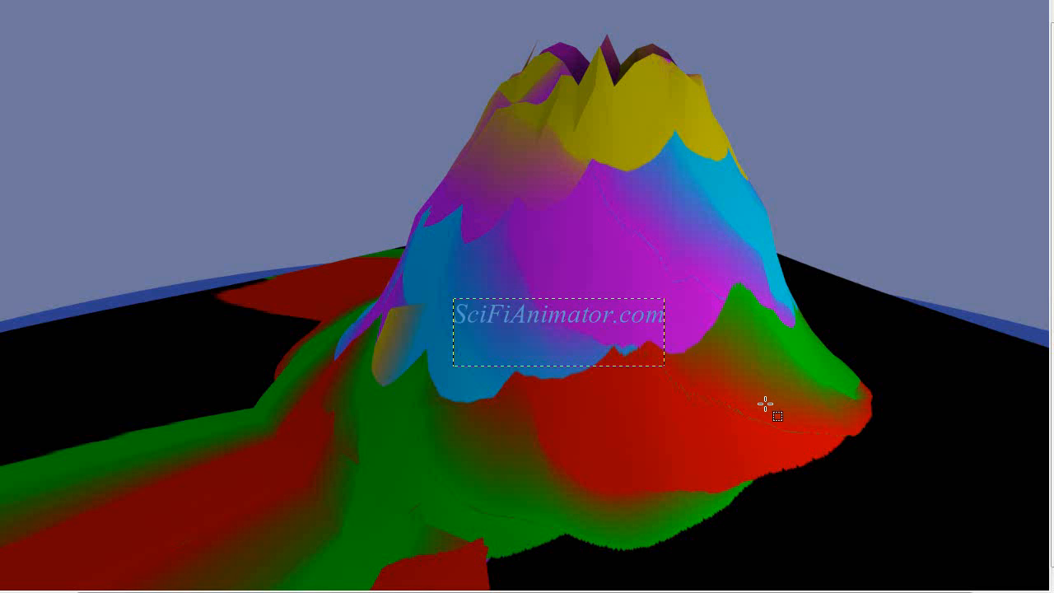
pyautogui.moveTo(563, 119)
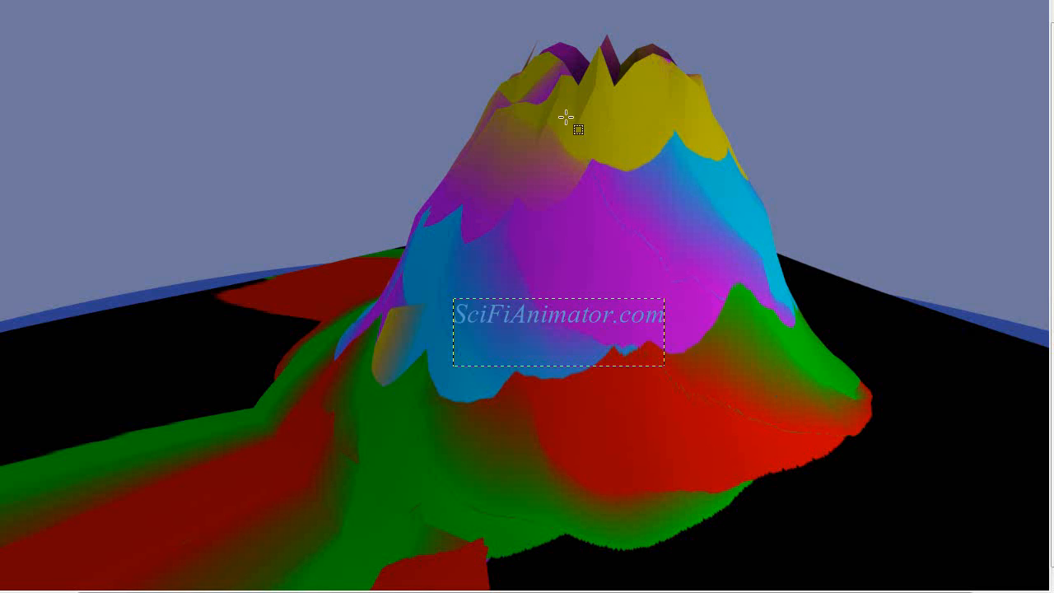
pyautogui.moveTo(797, 333)
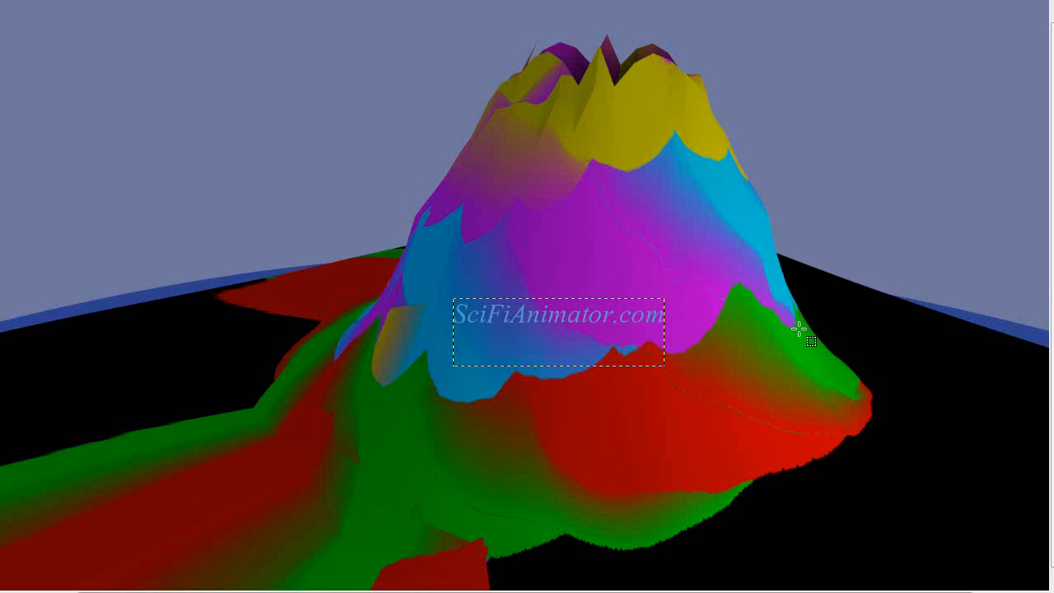
pyautogui.moveTo(708, 189)
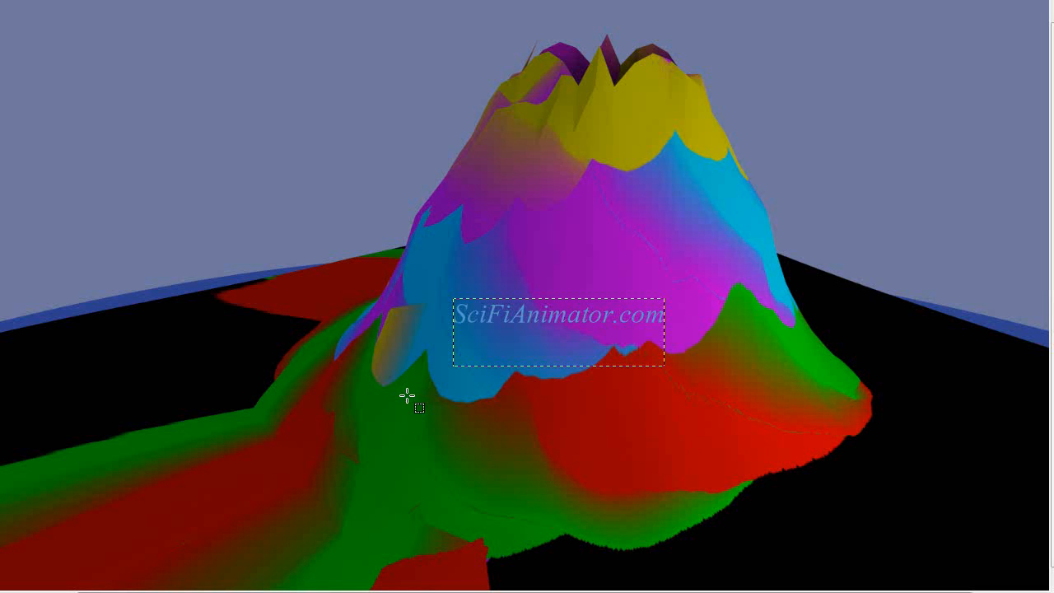
pyautogui.moveTo(619, 337)
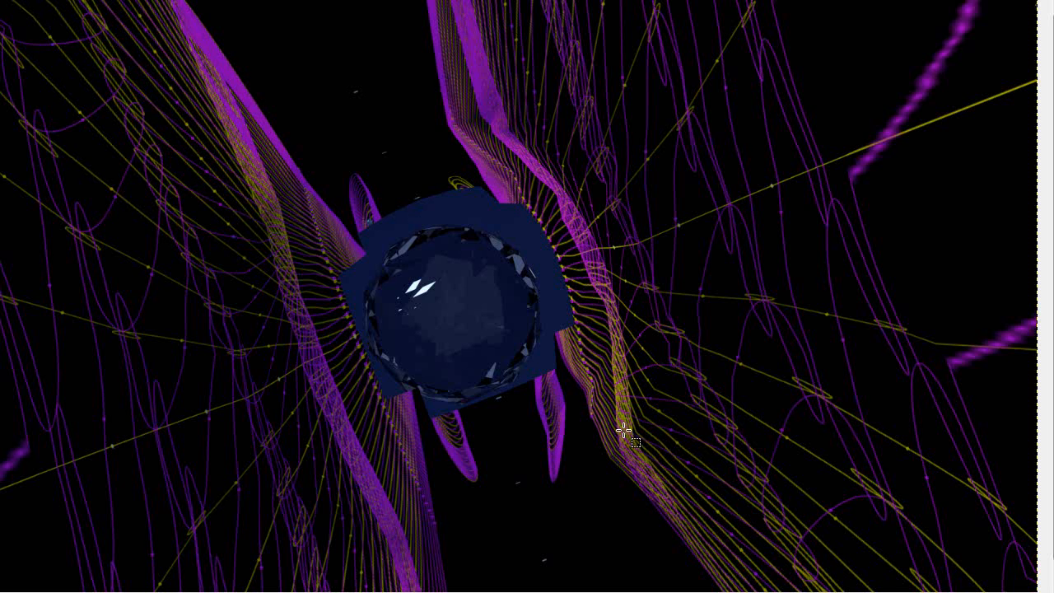
pyautogui.moveTo(771, 487)
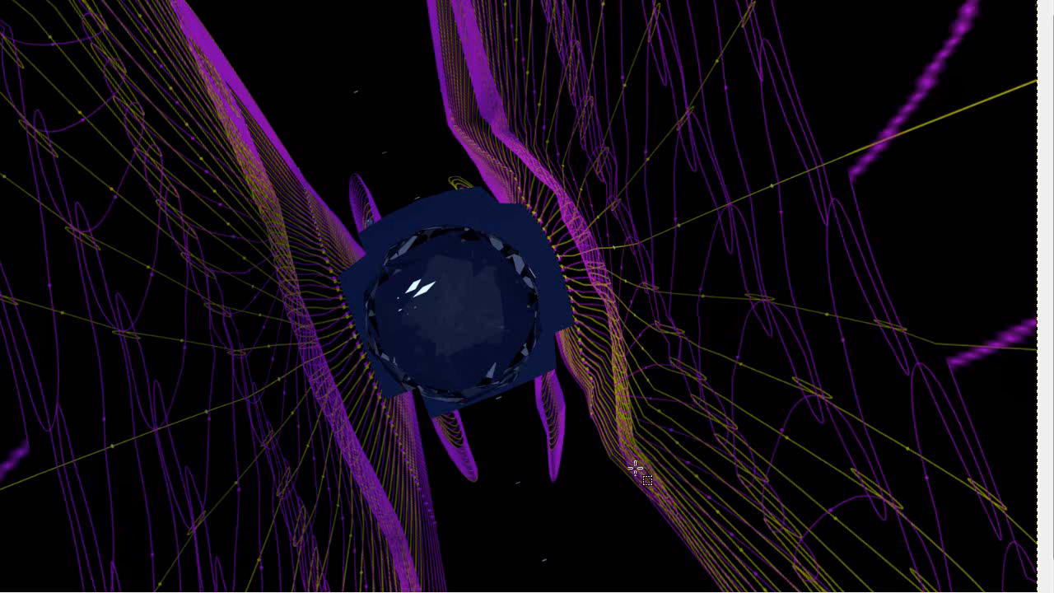
pyautogui.moveTo(491, 531)
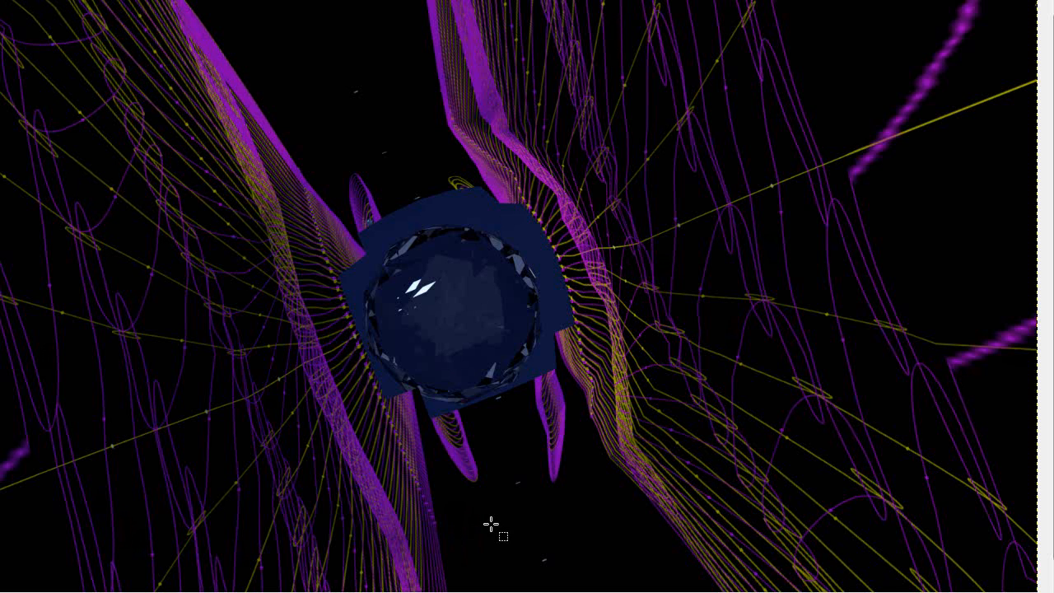
pyautogui.moveTo(89, 537)
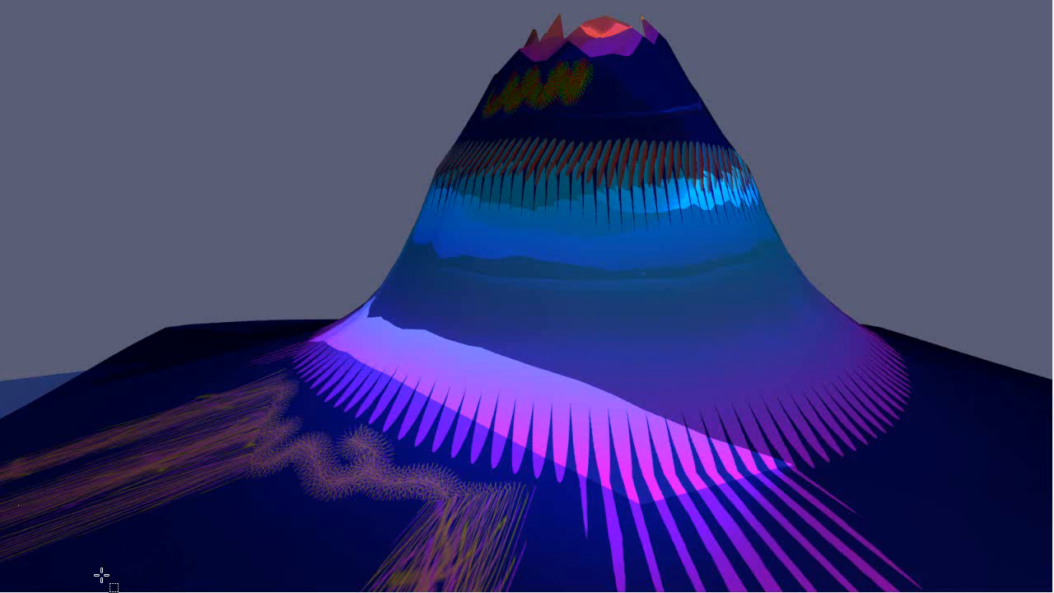
pyautogui.moveTo(81, 577)
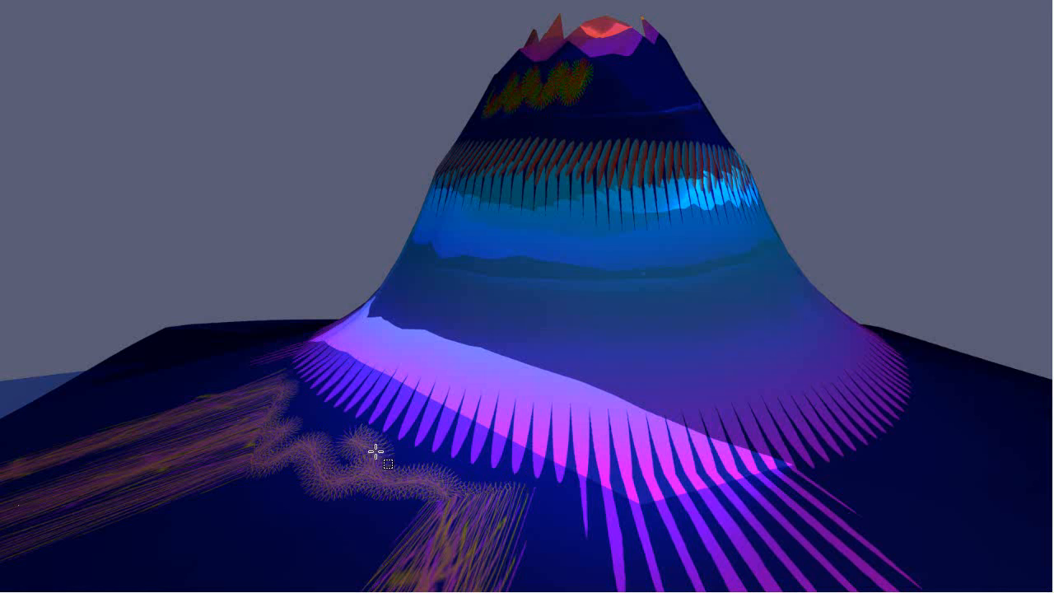
pyautogui.moveTo(817, 284)
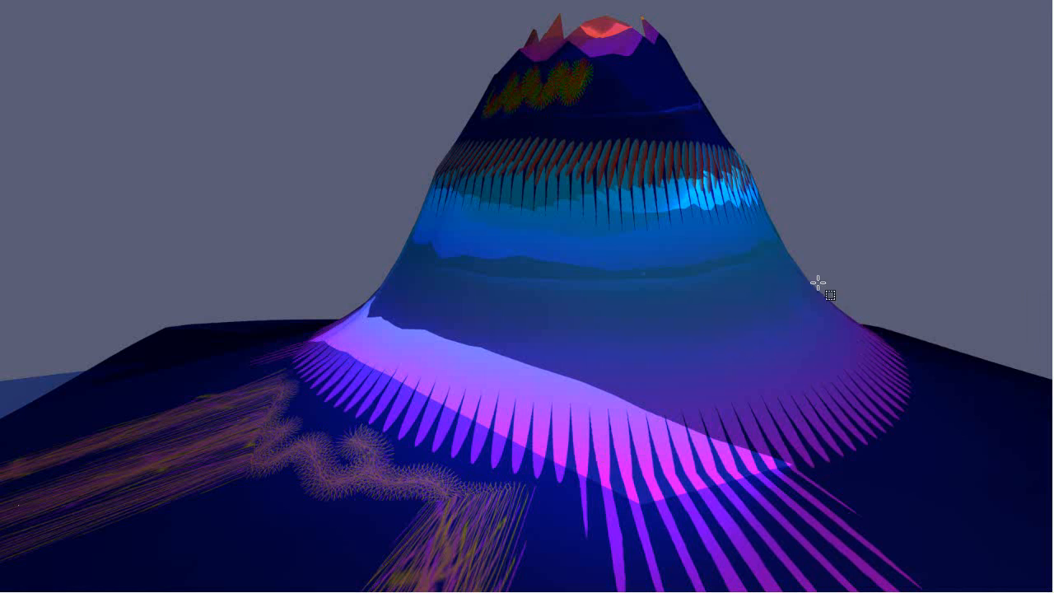
pyautogui.moveTo(56, 244)
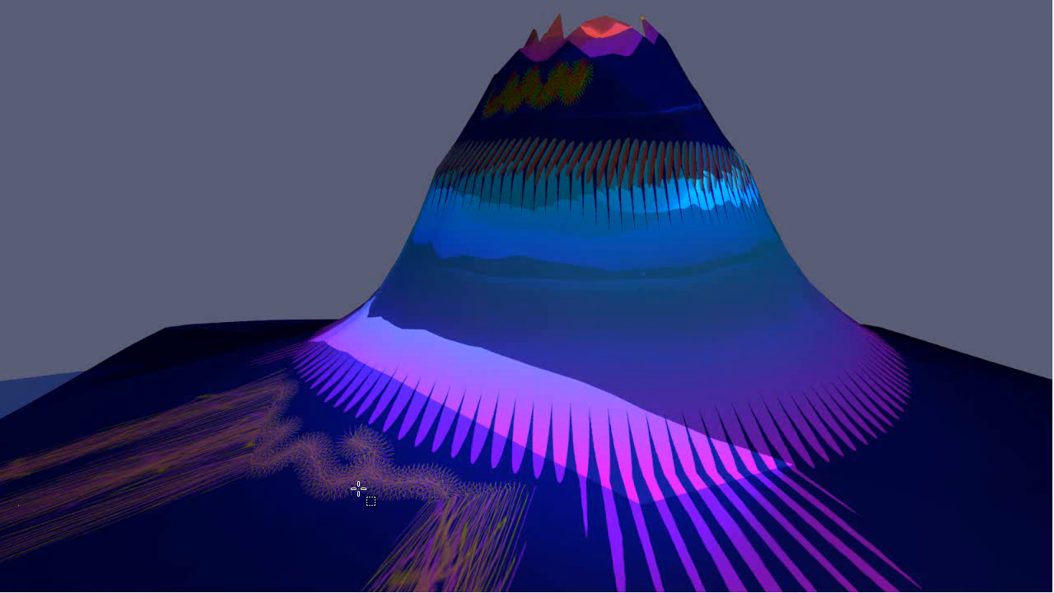
pyautogui.moveTo(966, 524)
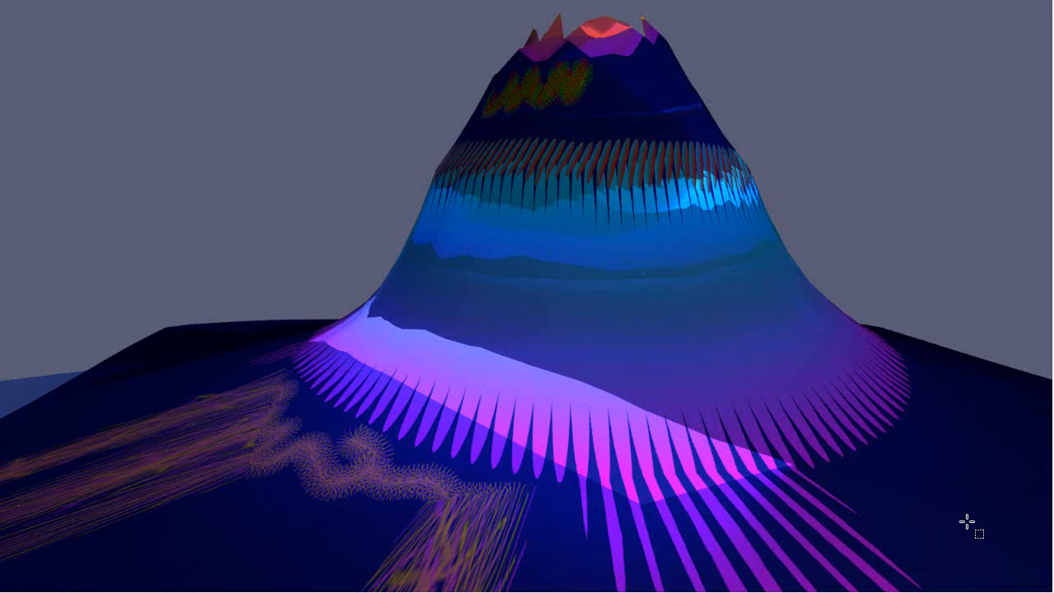